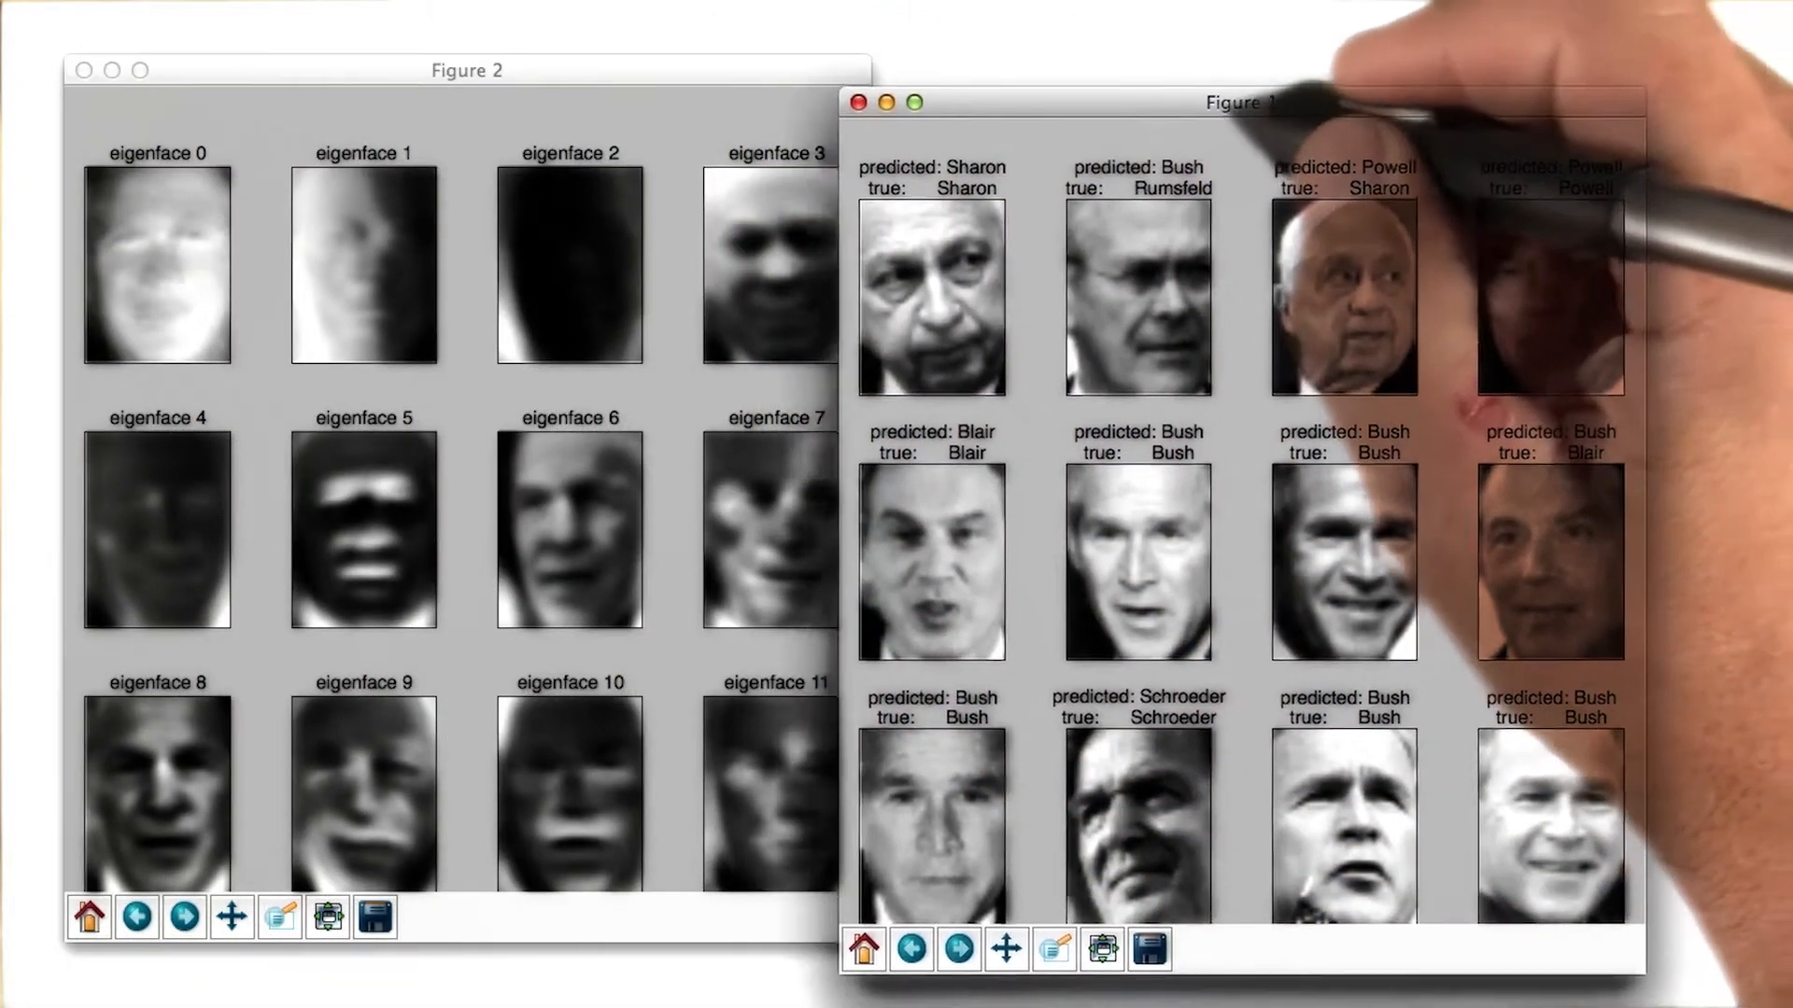
Move the face-predictions Figure 1 window slightly right, clear of the eigenfaces figure.
left_click_drag(1237, 100, 1303, 110)
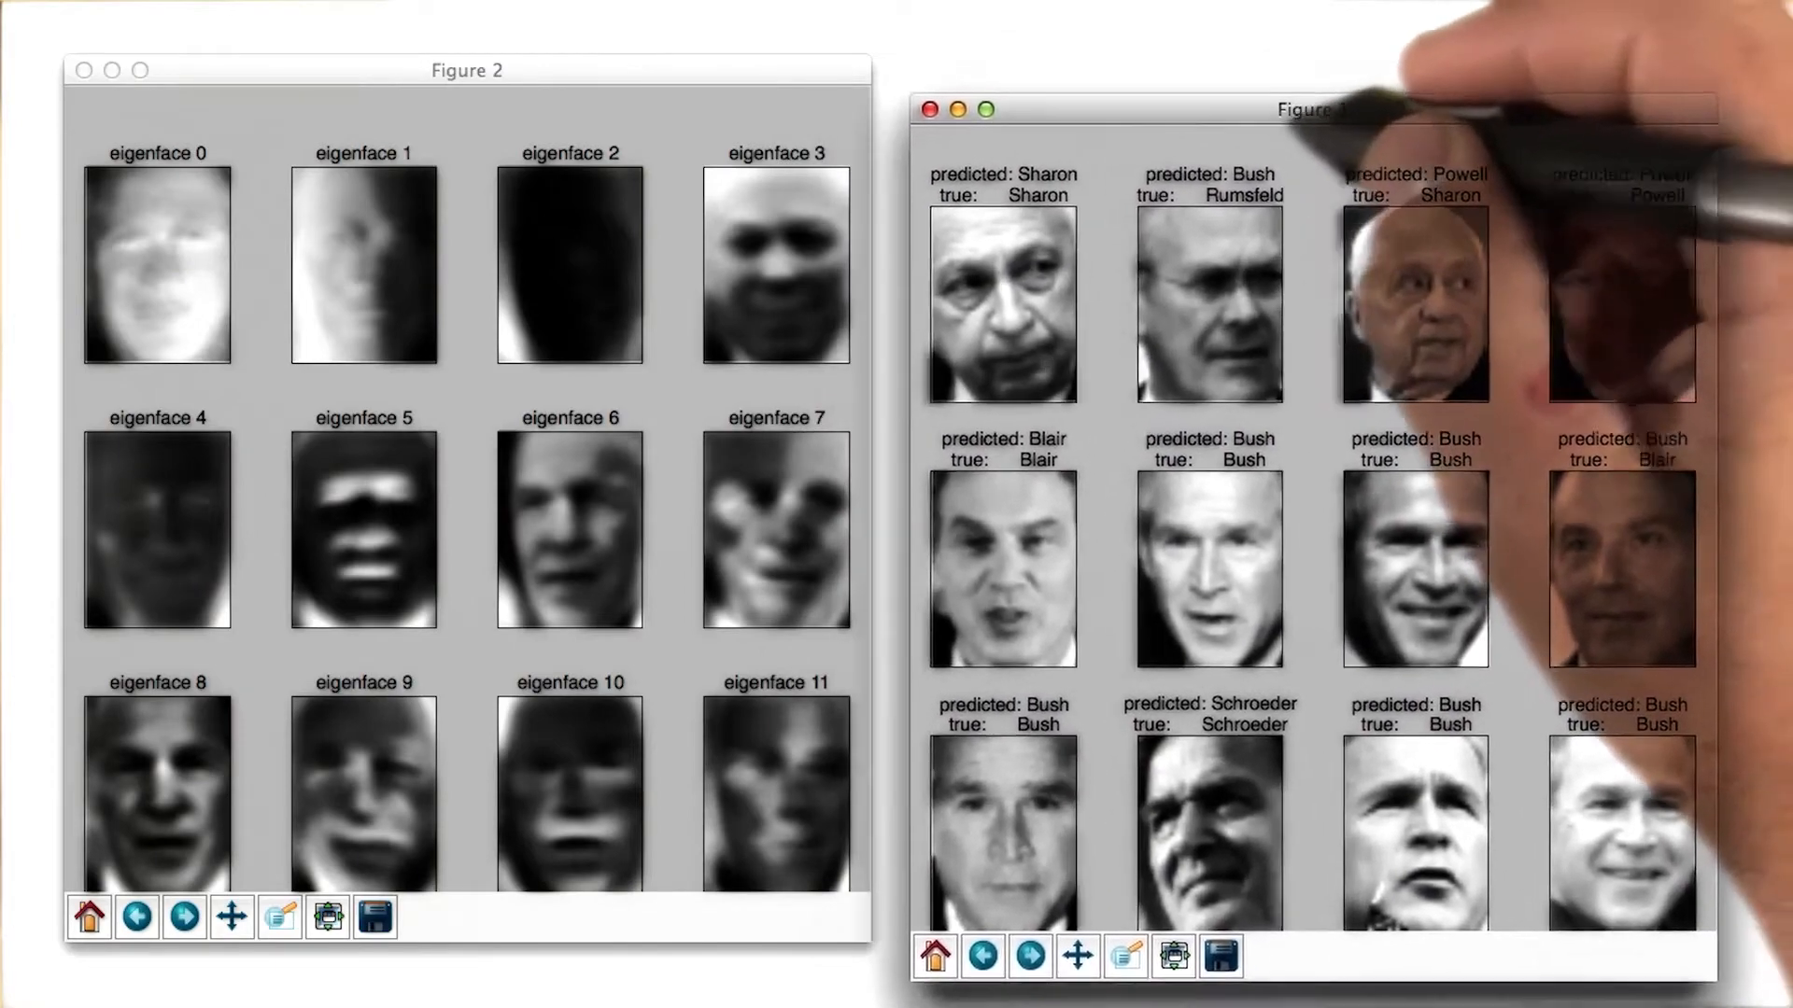